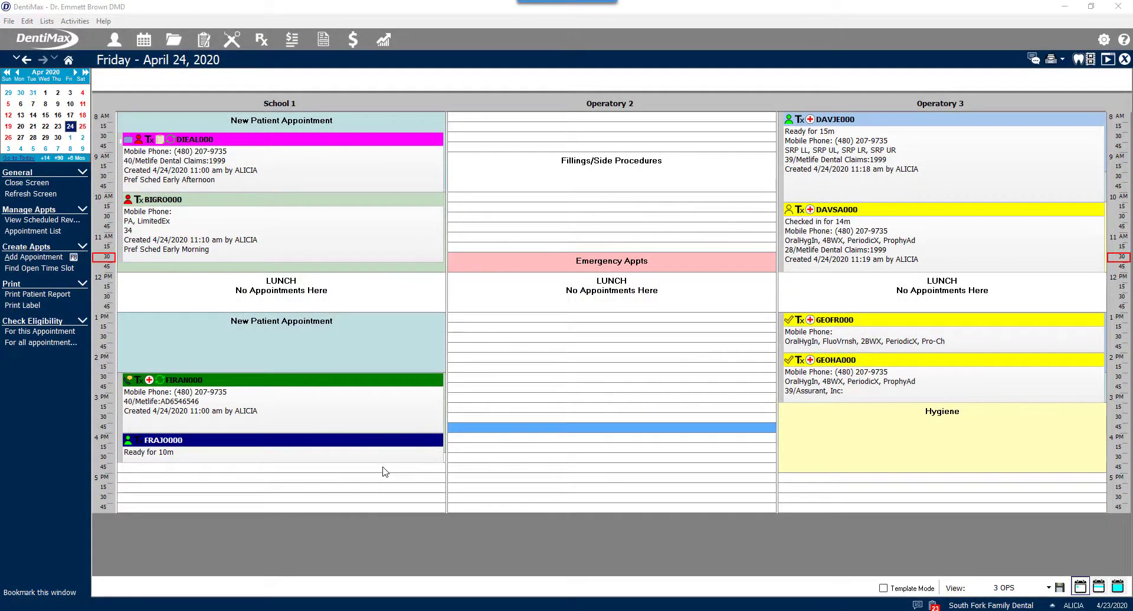
{"action": "mouse_move", "coordinate": [363, 478]}
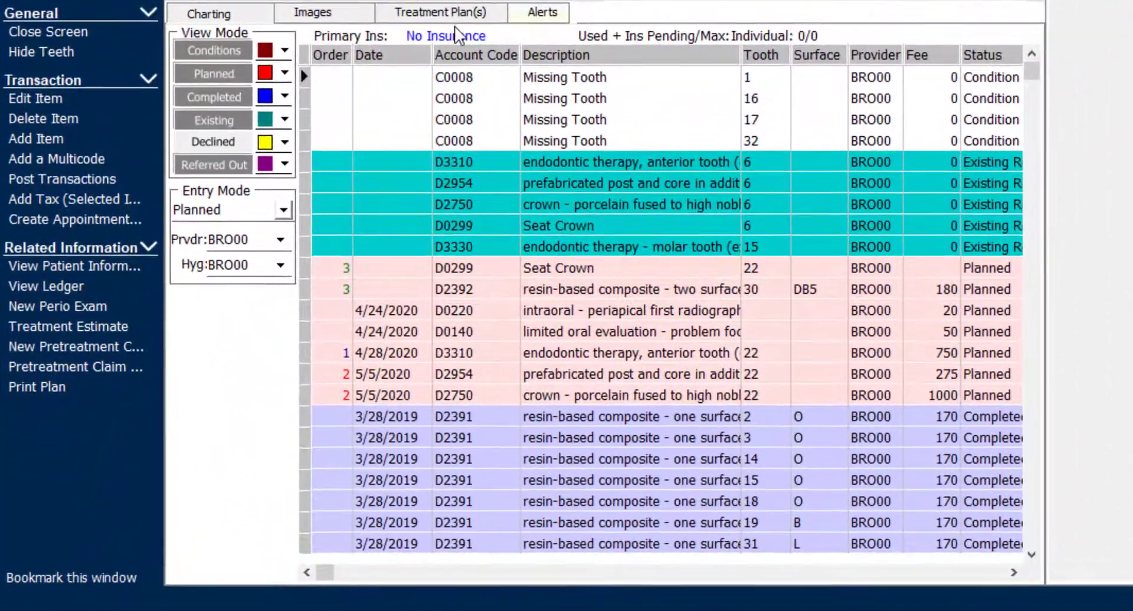
- Show the patient's Implant and Bridge treatment plans and focus the Implant plan's note box
{"action": "left_click", "coordinate": [444, 13]}
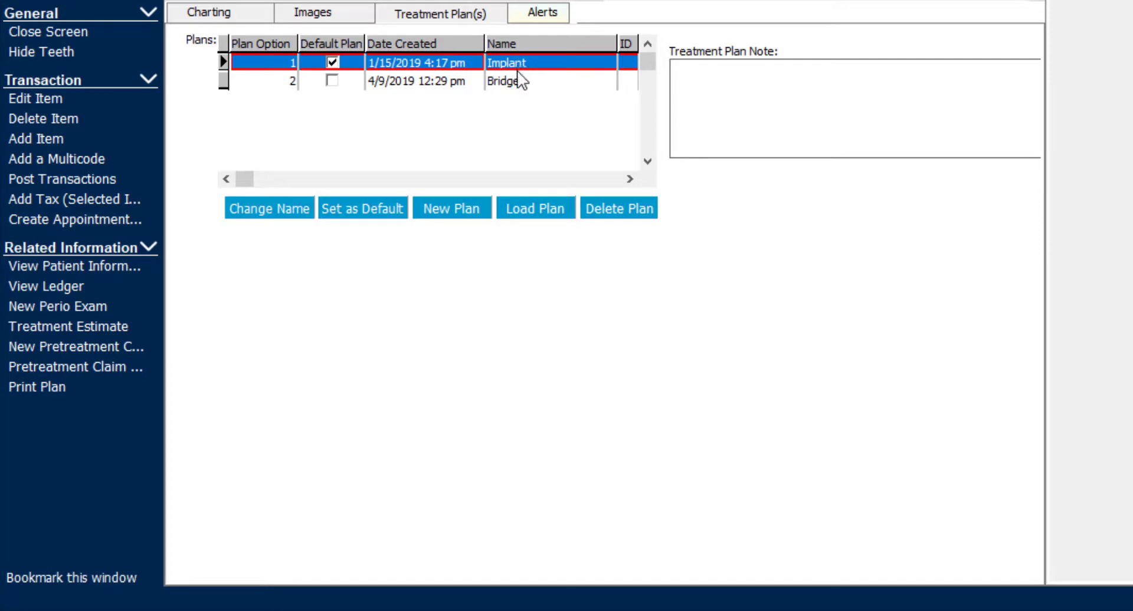
{"action": "mouse_move", "coordinate": [514, 79]}
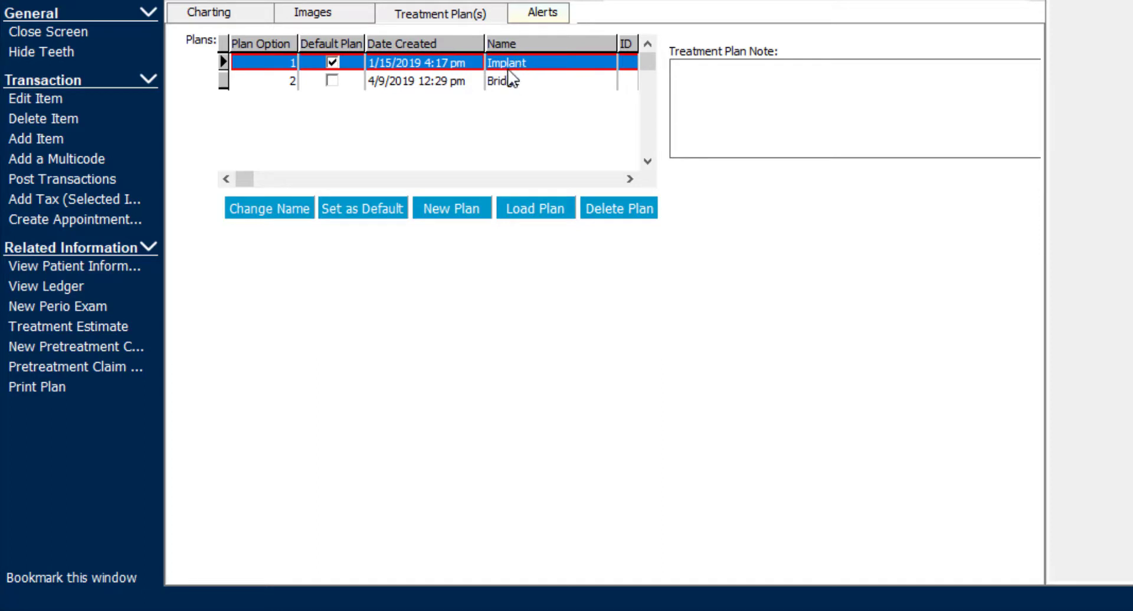
{"action": "left_click", "coordinate": [811, 89]}
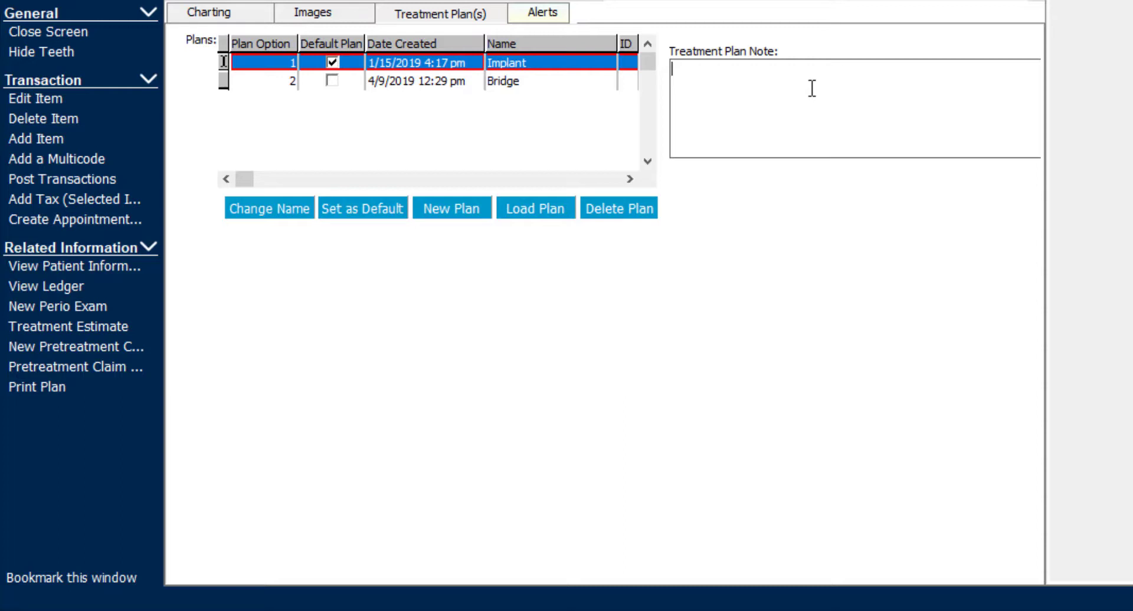
- Enter the note 'Patient to receive 5% discount when paying in full at start of treatment.'
{"action": "type", "text": "P"}
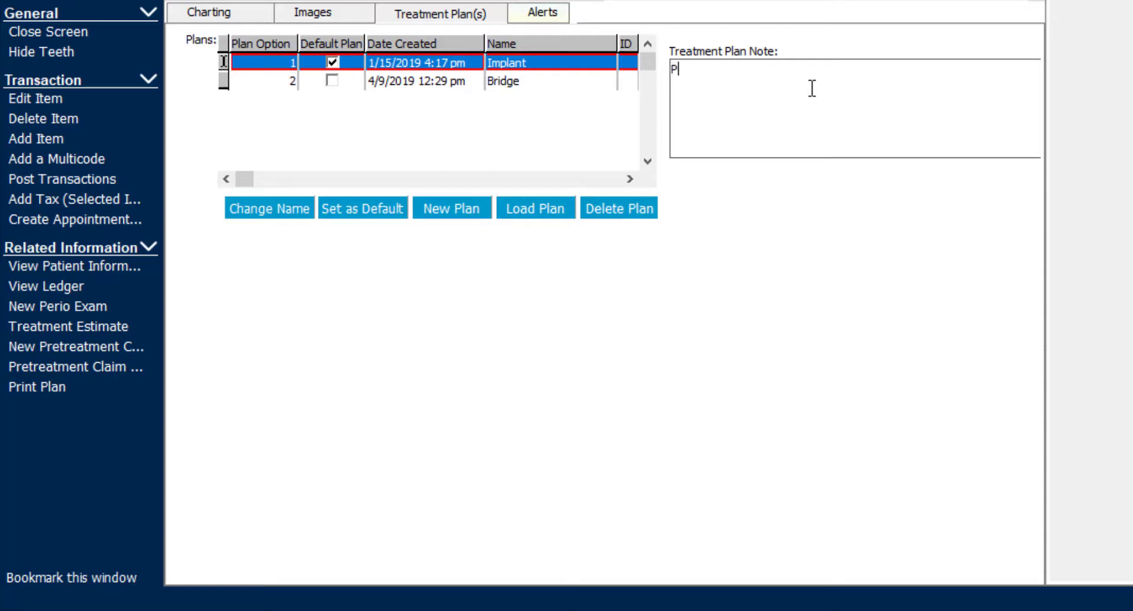
{"action": "type", "text": "atient to receiv"}
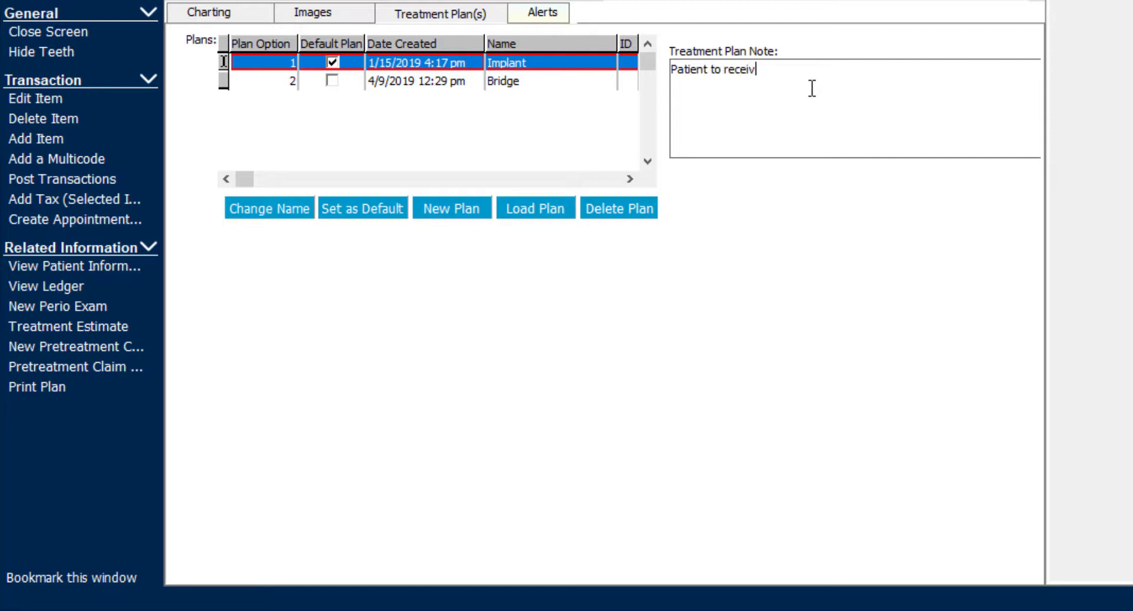
{"action": "type", "text": "e 5% d"}
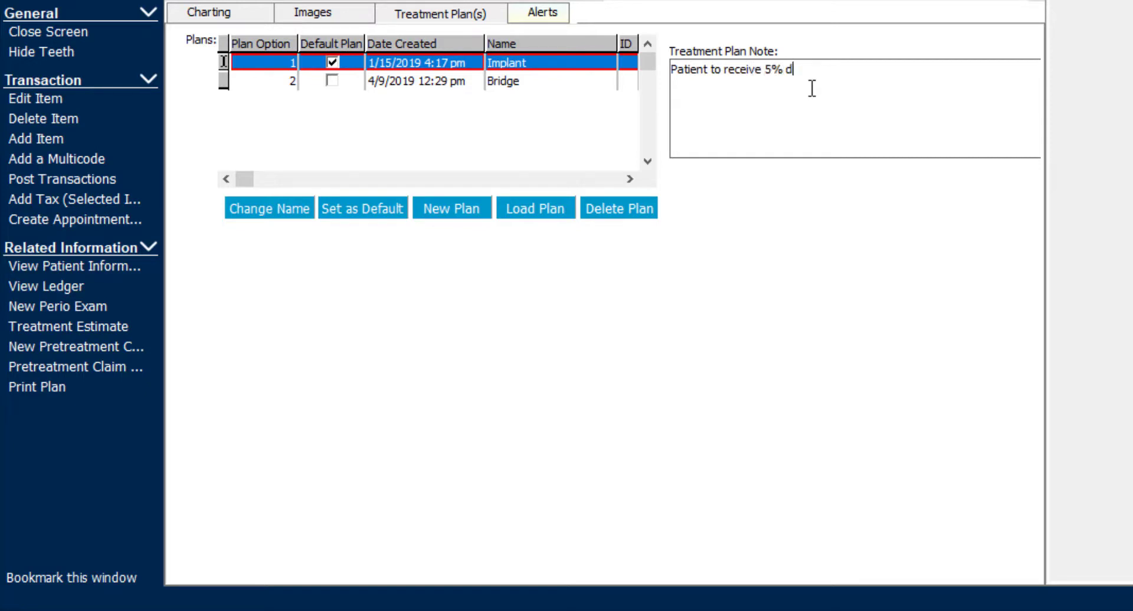
{"action": "type", "text": "iscount when pa"}
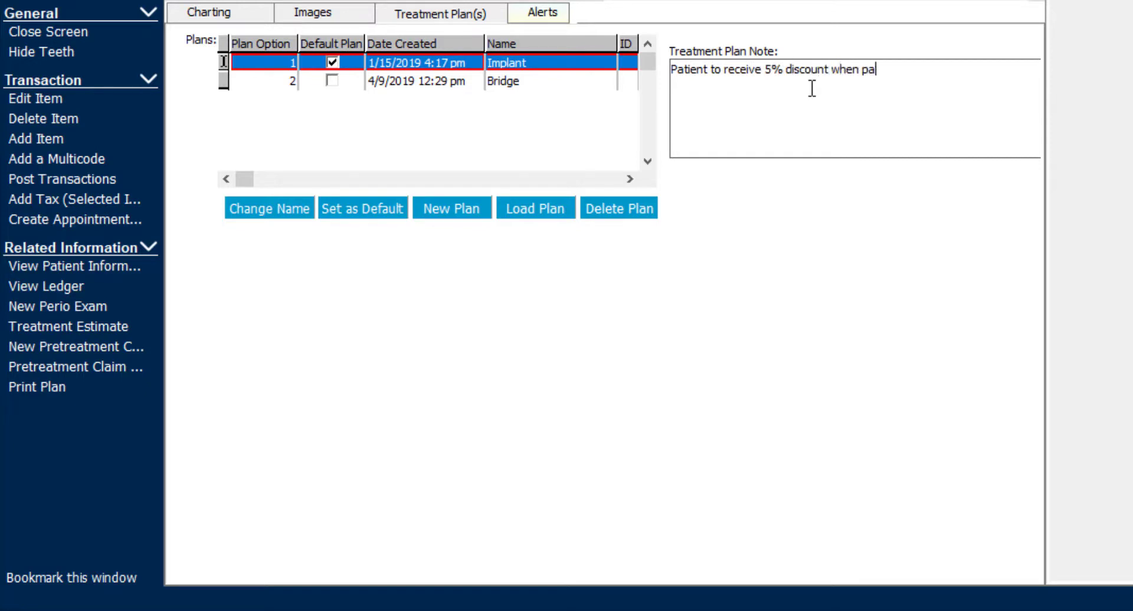
{"action": "type", "text": "ying in full"}
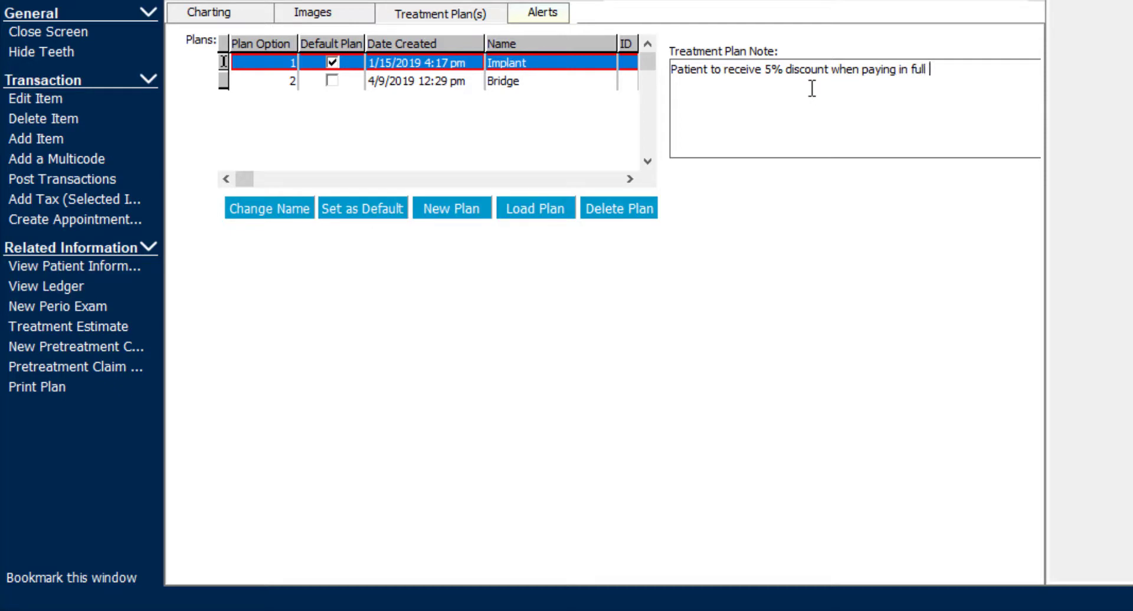
{"action": "type", "text": "at start of t"}
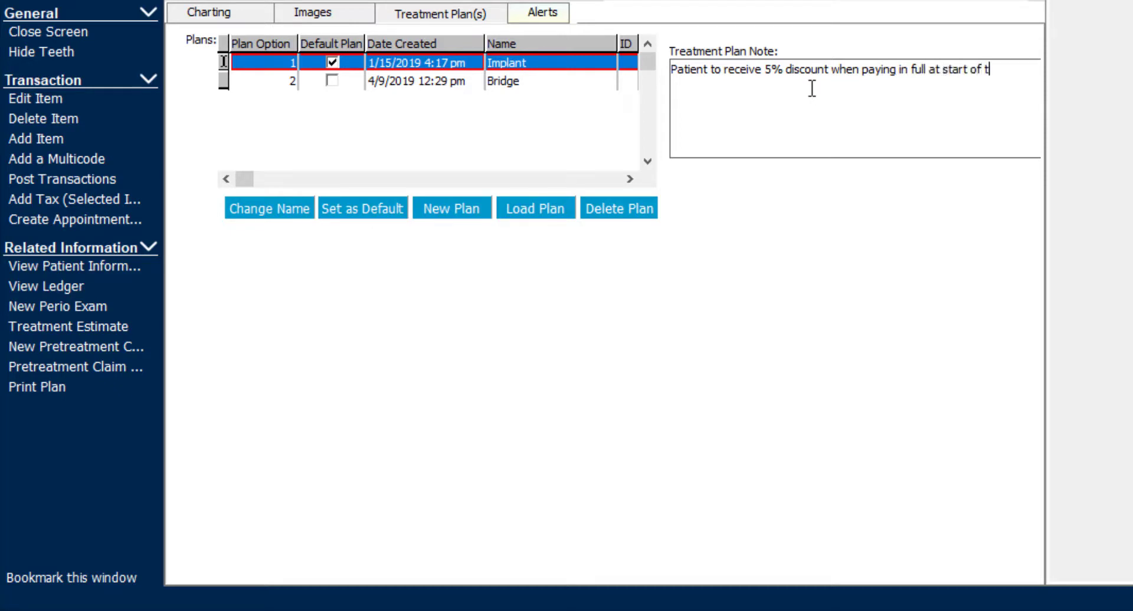
{"action": "type", "text": "reatment."}
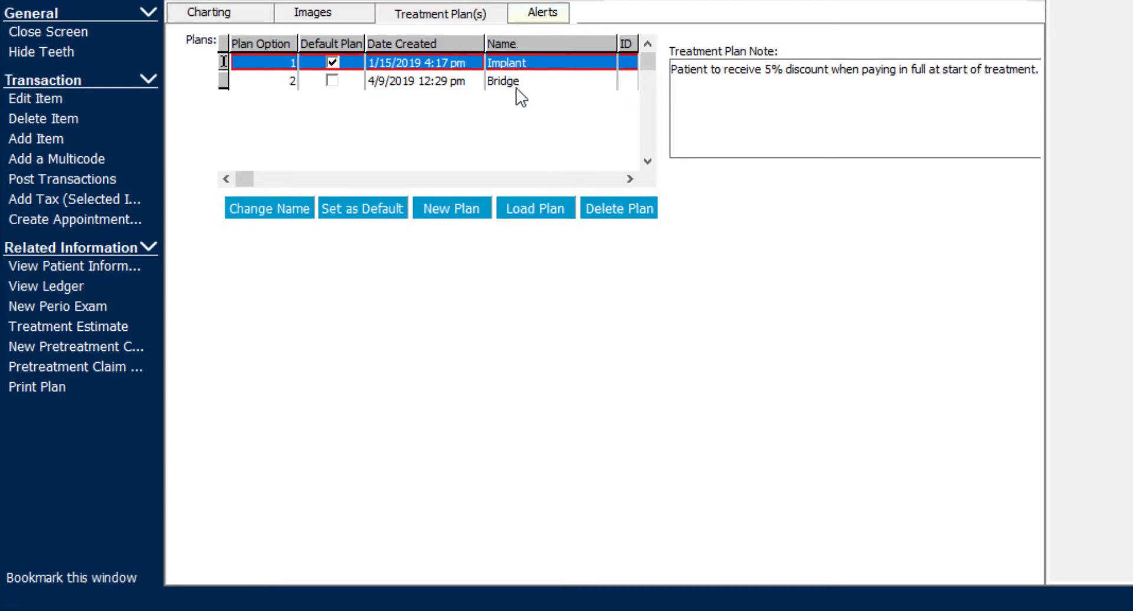
{"action": "mouse_move", "coordinate": [512, 92]}
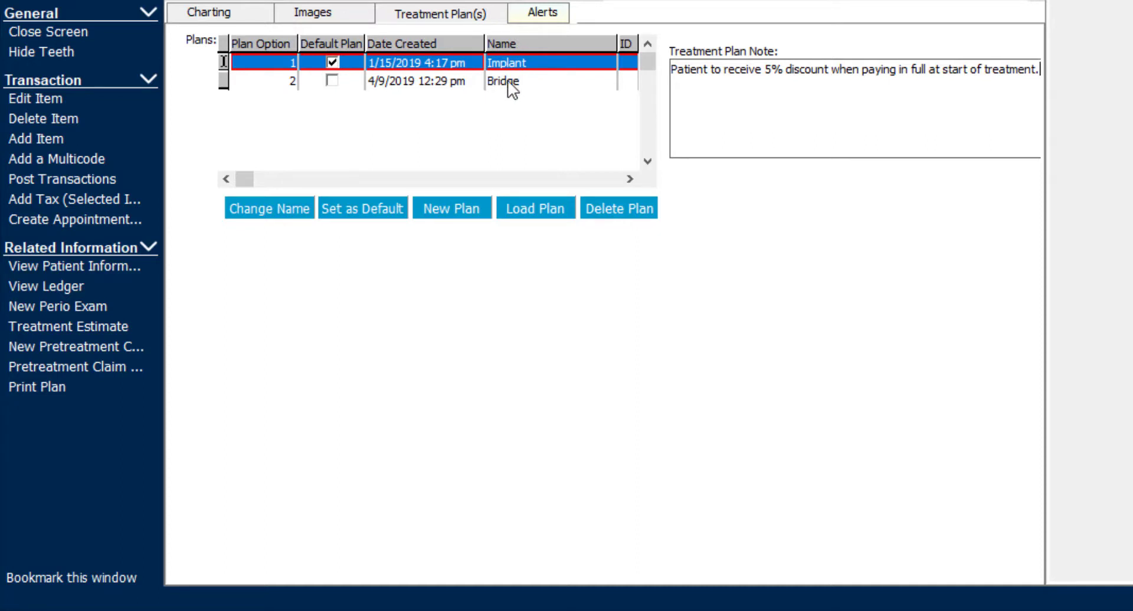
- Select the Bridge plan with its 2-3 payments note and bring up its $4,170 treatment estimate
{"action": "left_click", "coordinate": [505, 81]}
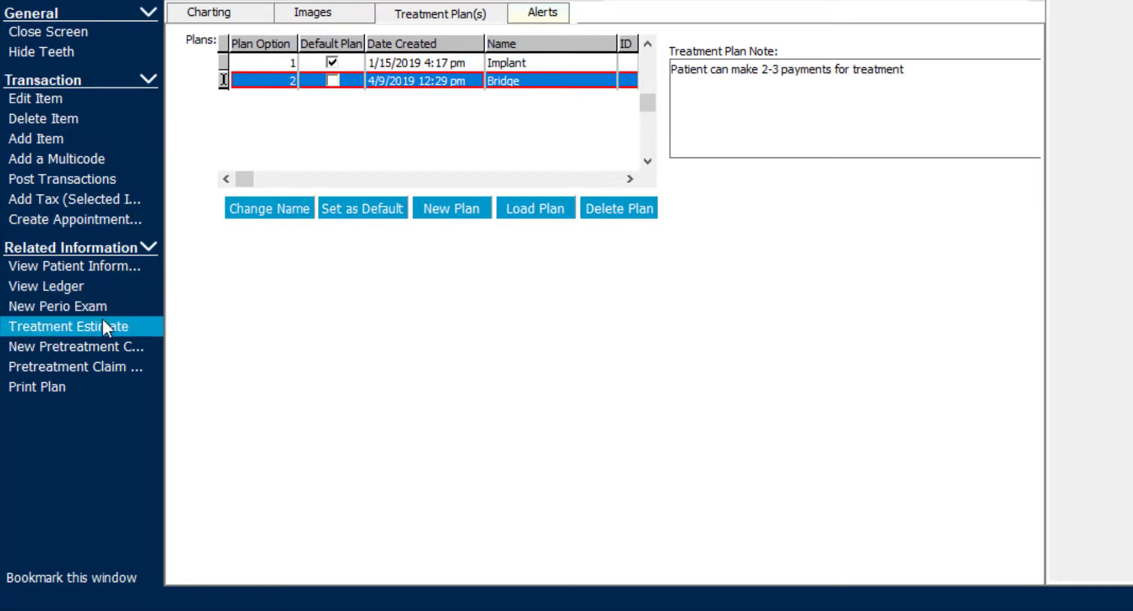
{"action": "left_click", "coordinate": [67, 327]}
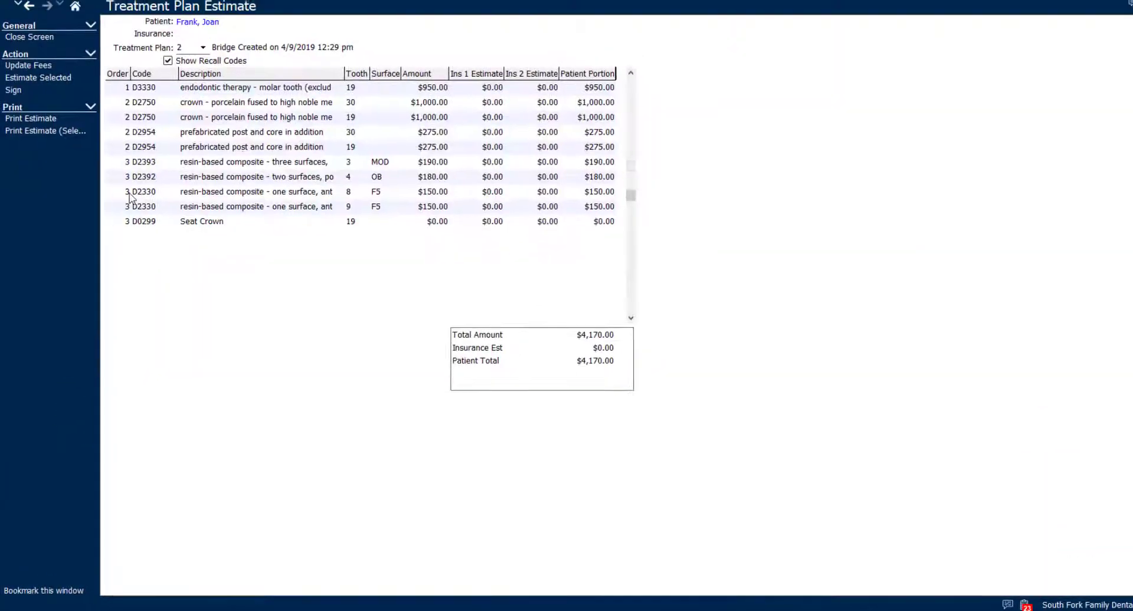
- Switch the estimate to plan 1 (Implant) and send it to print preview
{"action": "left_click", "coordinate": [203, 47]}
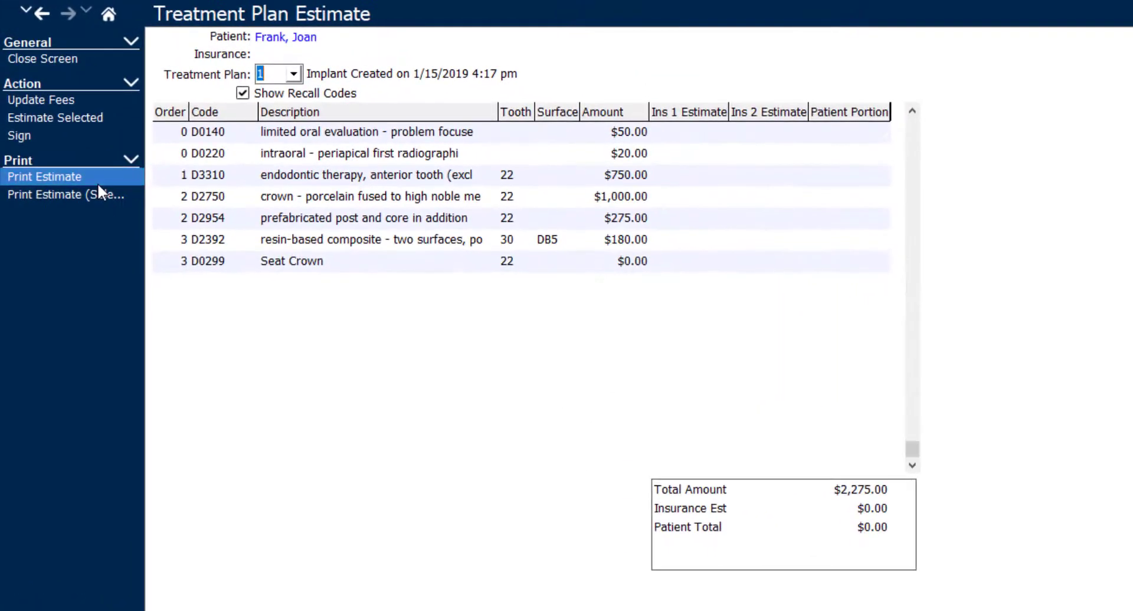
{"action": "left_click", "coordinate": [36, 175]}
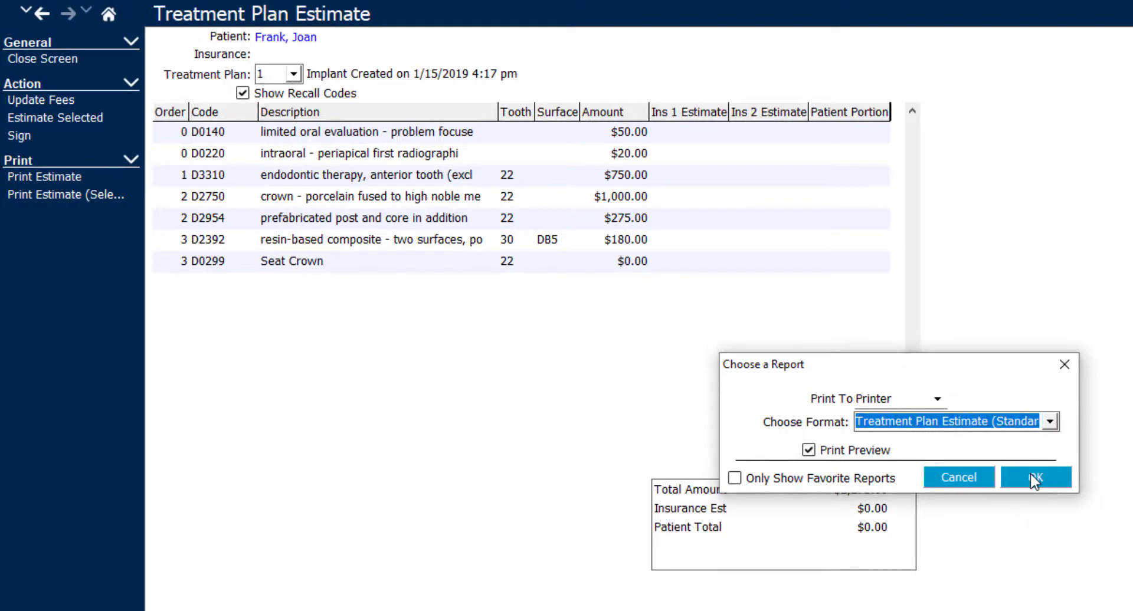
{"action": "left_click", "coordinate": [1039, 478]}
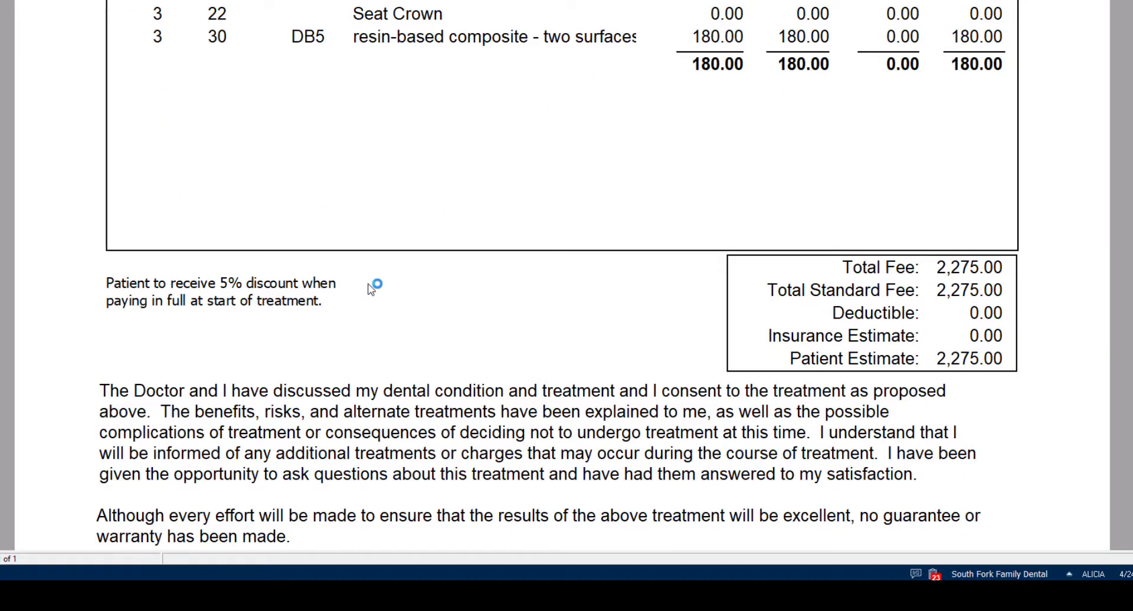
{"action": "mouse_move", "coordinate": [418, 53]}
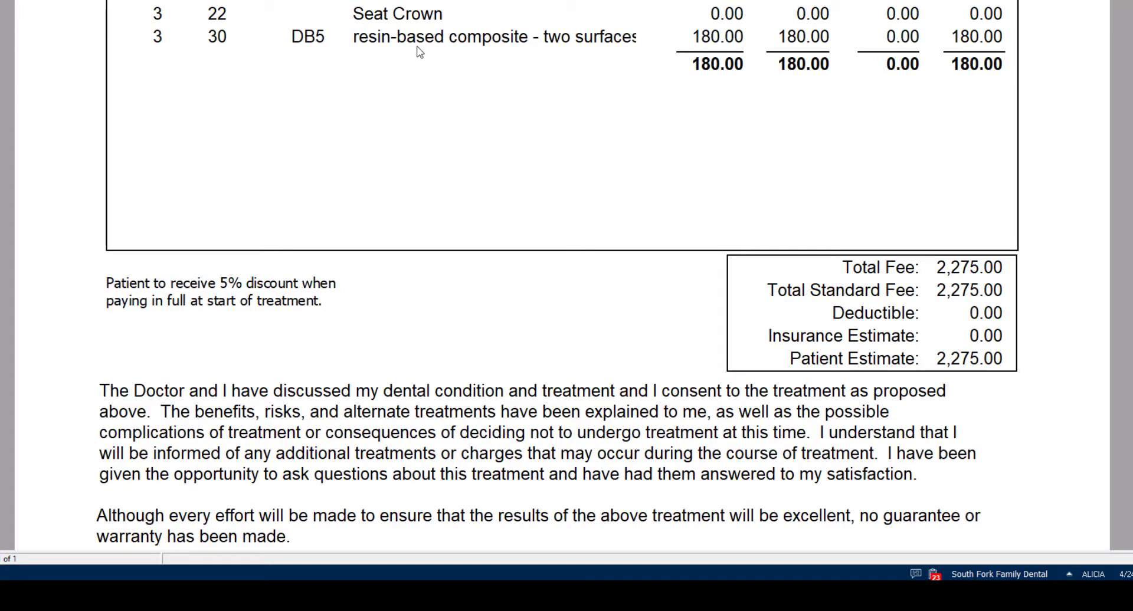
{"action": "mouse_move", "coordinate": [120, 291]}
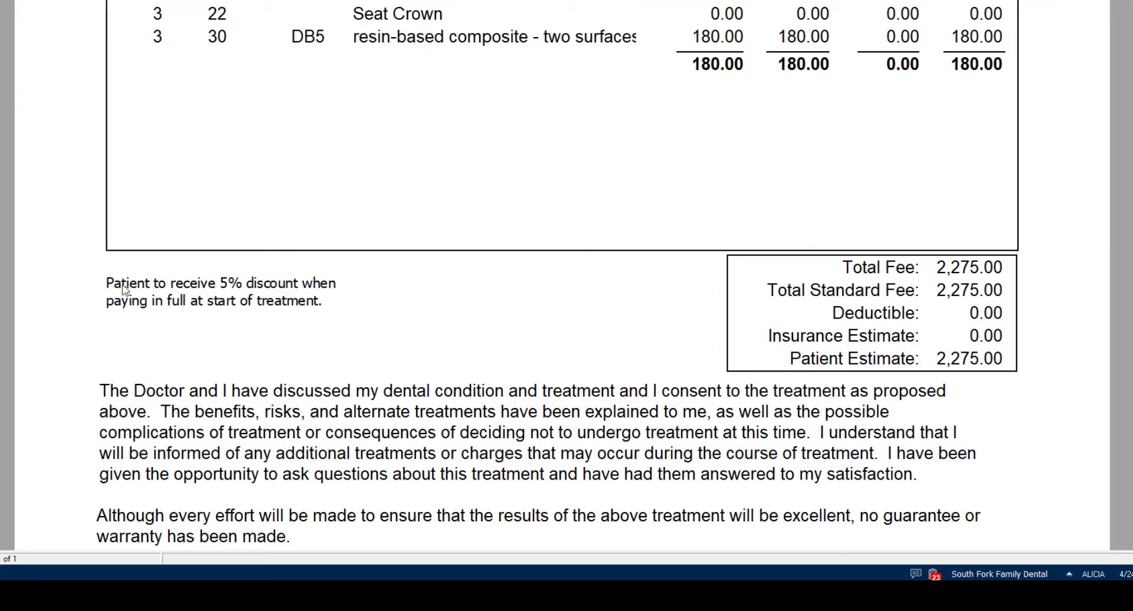
{"action": "mouse_move", "coordinate": [227, 287]}
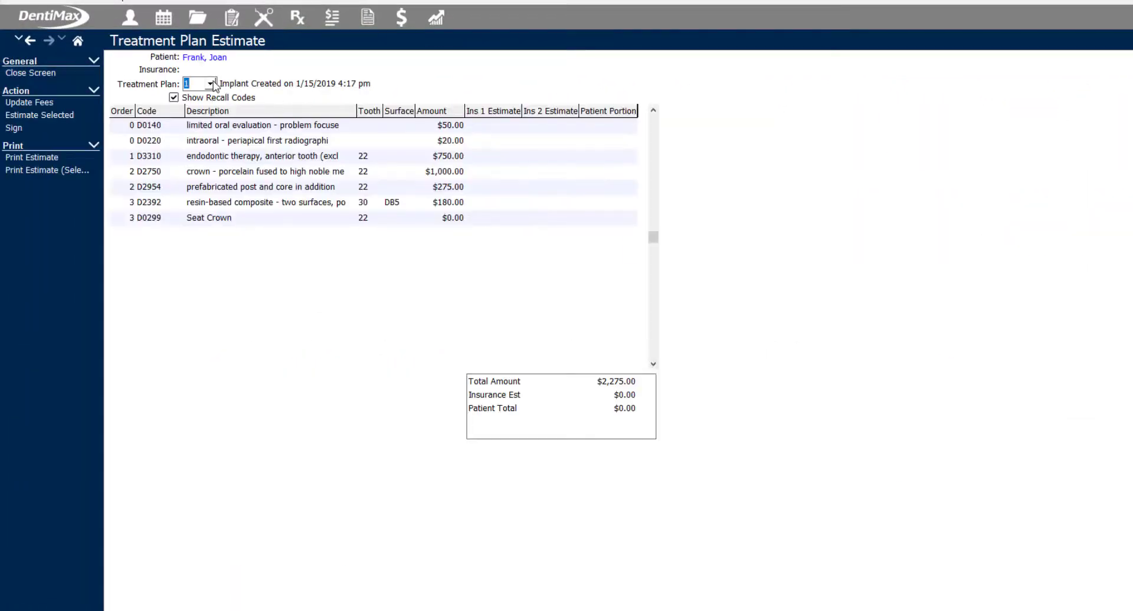
- Switch the estimate to plan 2 (Bridge) and send it to print preview
{"action": "left_click", "coordinate": [210, 84]}
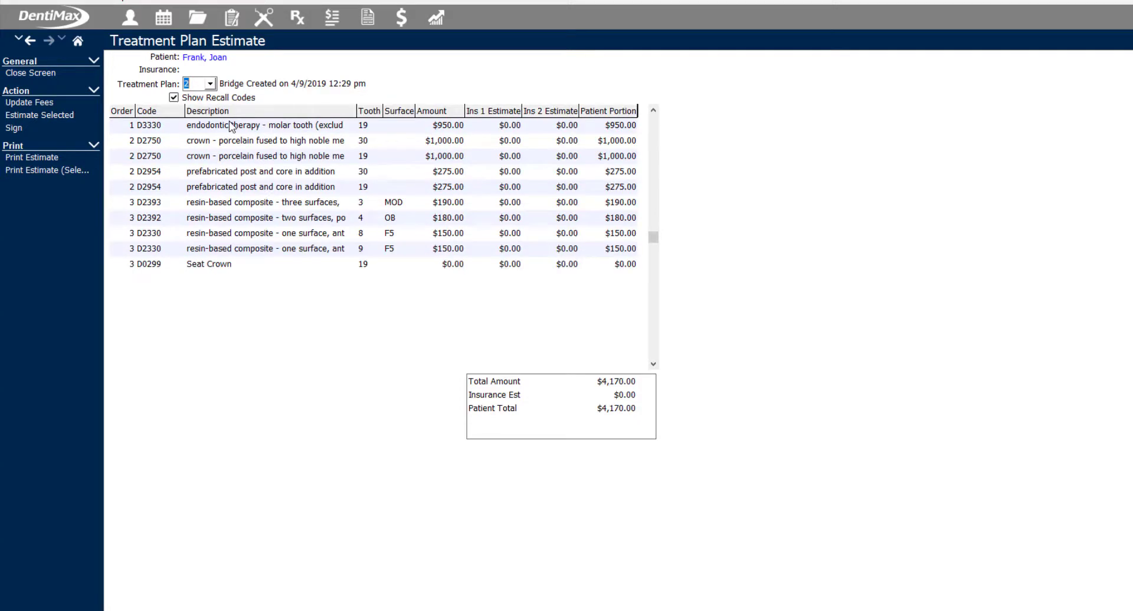
{"action": "left_click", "coordinate": [32, 157]}
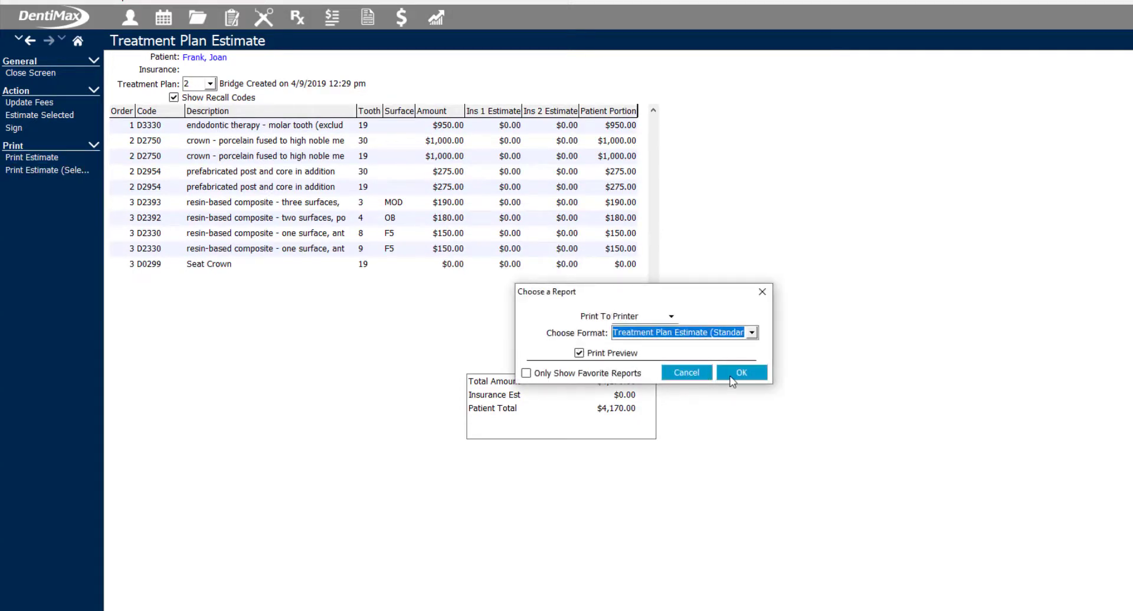
{"action": "left_click", "coordinate": [741, 373]}
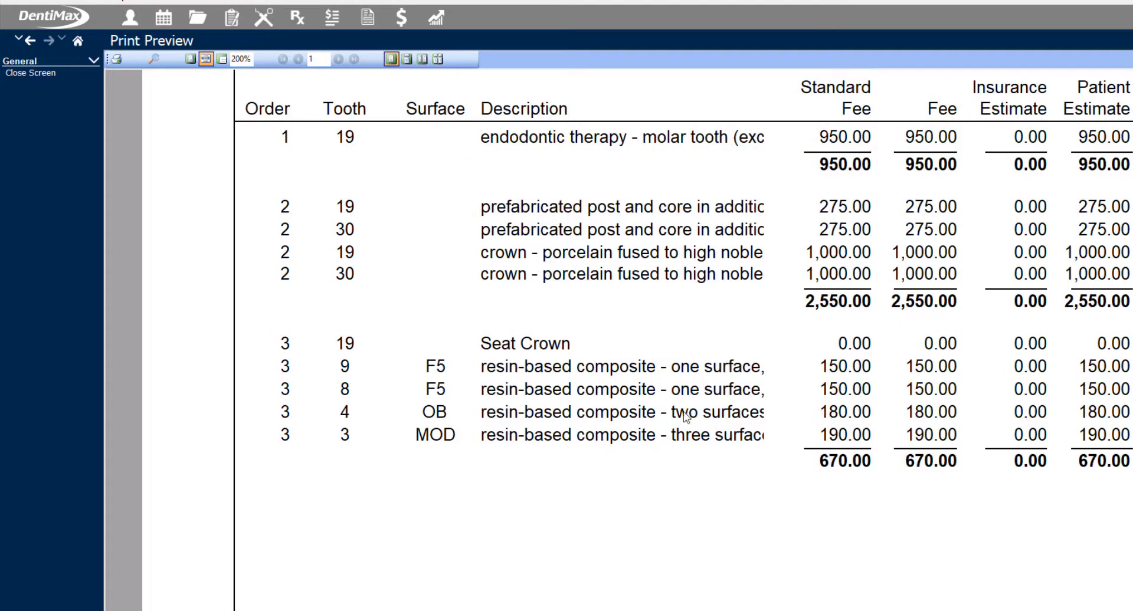
{"action": "mouse_move", "coordinate": [532, 207]}
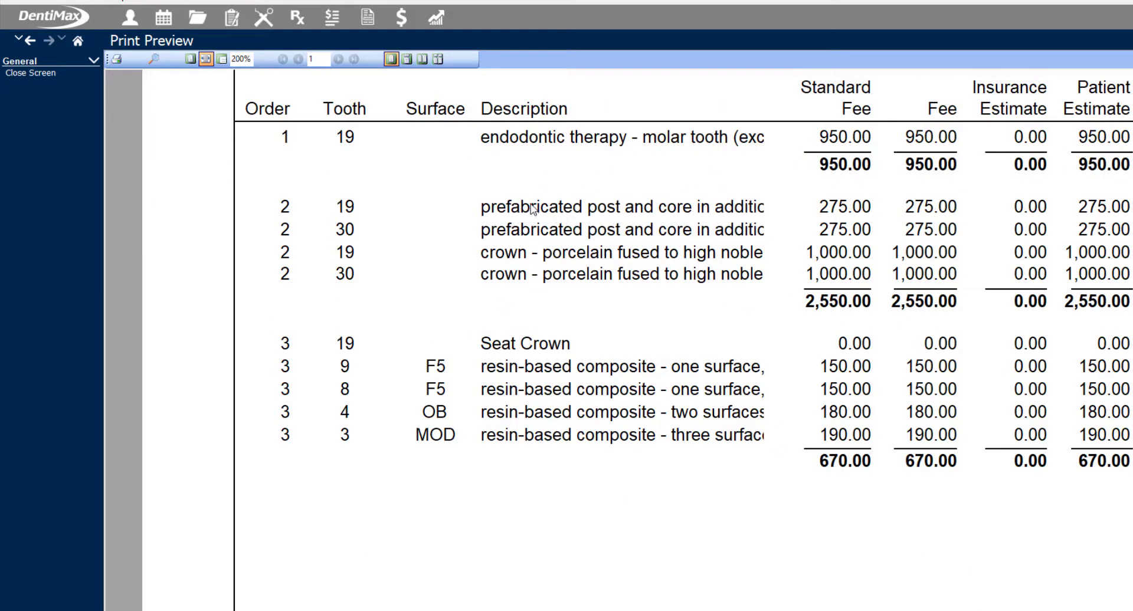
{"action": "mouse_move", "coordinate": [407, 174]}
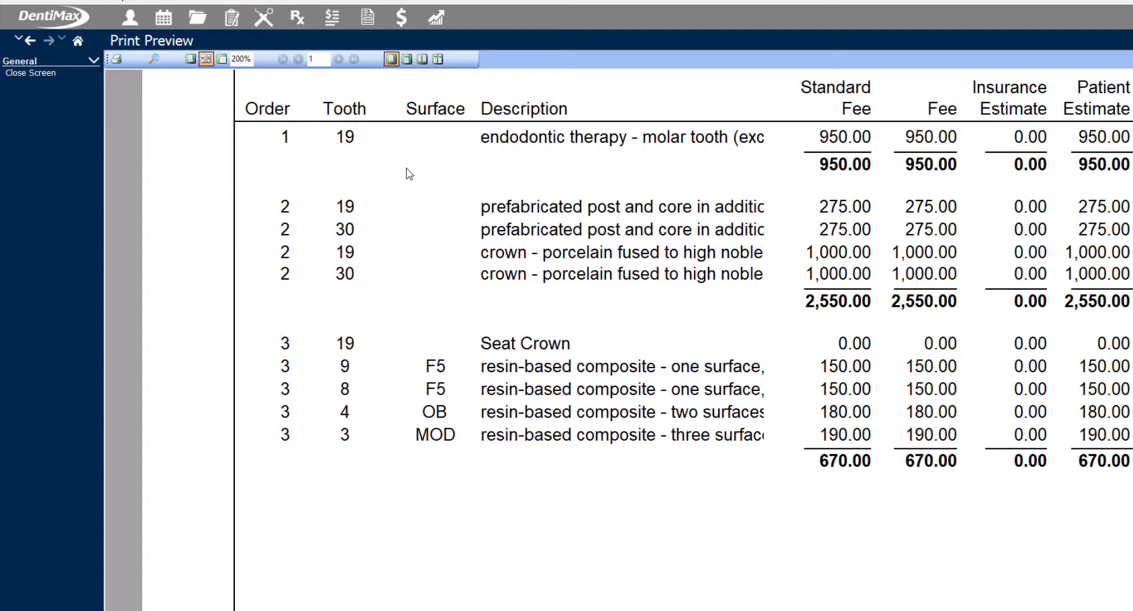
{"action": "mouse_move", "coordinate": [477, 239]}
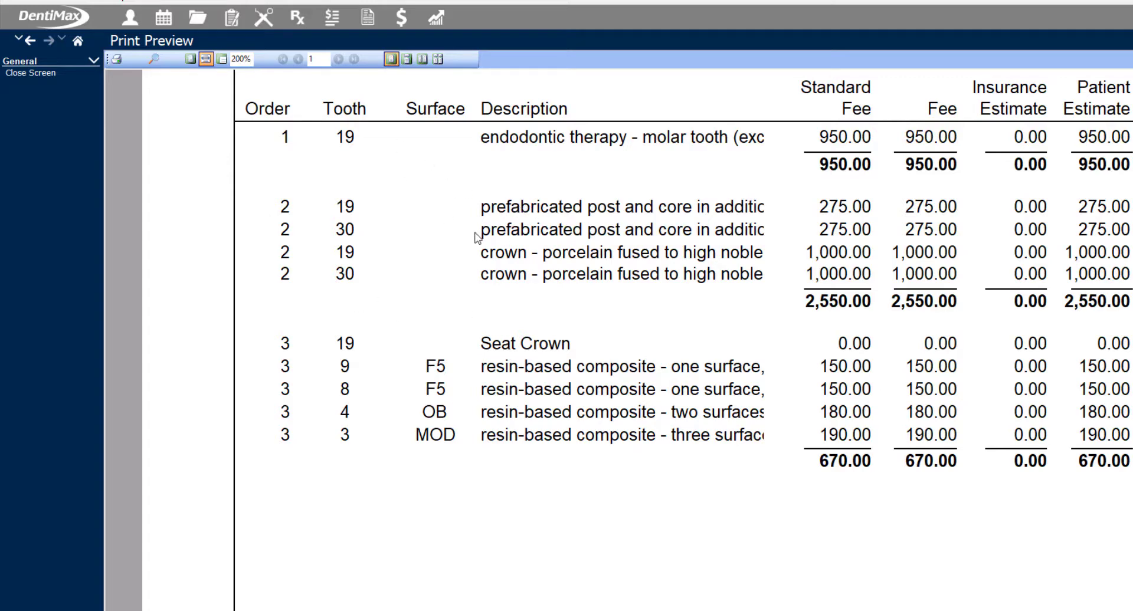
{"action": "mouse_move", "coordinate": [492, 297]}
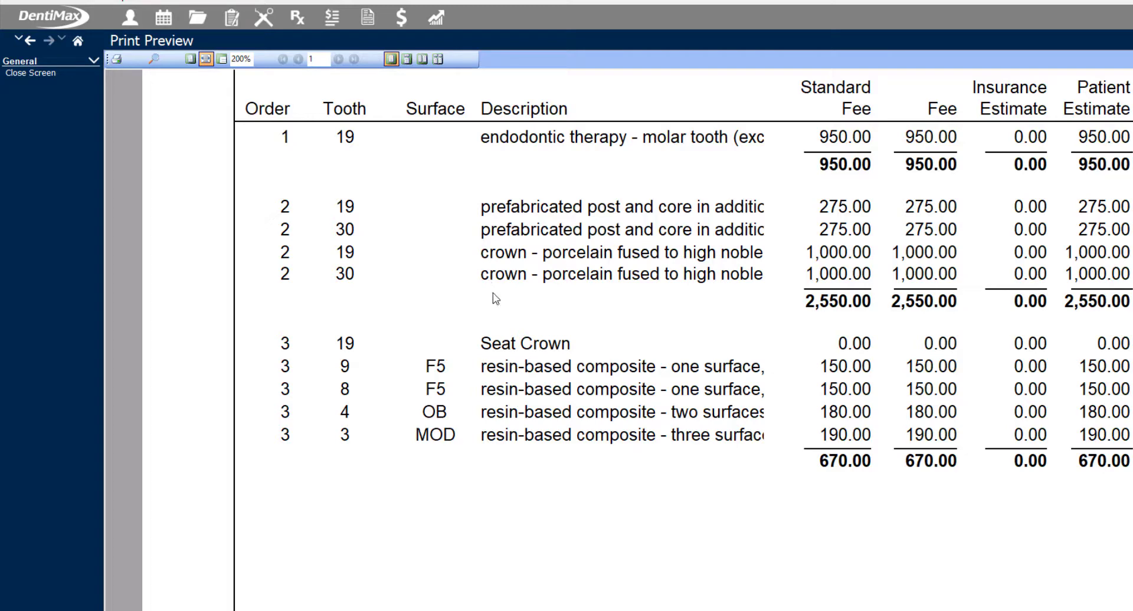
- Scroll the Bridge estimate preview to the 2-3 payments note and $4,170 patient estimate
{"action": "scroll", "scroll_direction": "down", "scroll_amount": 3}
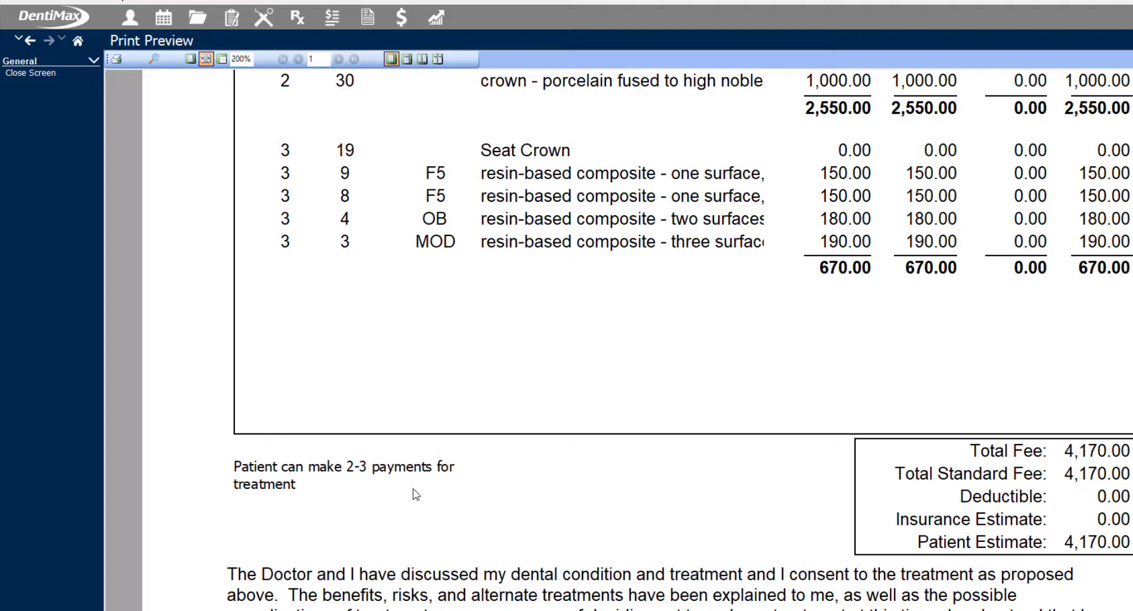
{"action": "mouse_move", "coordinate": [297, 159]}
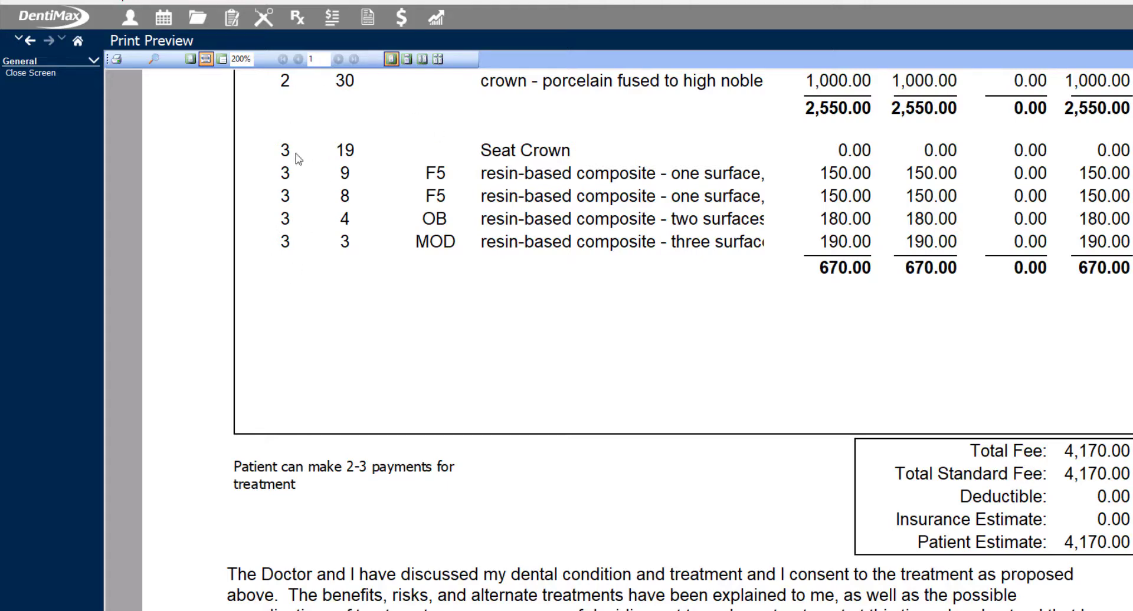
{"action": "mouse_move", "coordinate": [5, 5]}
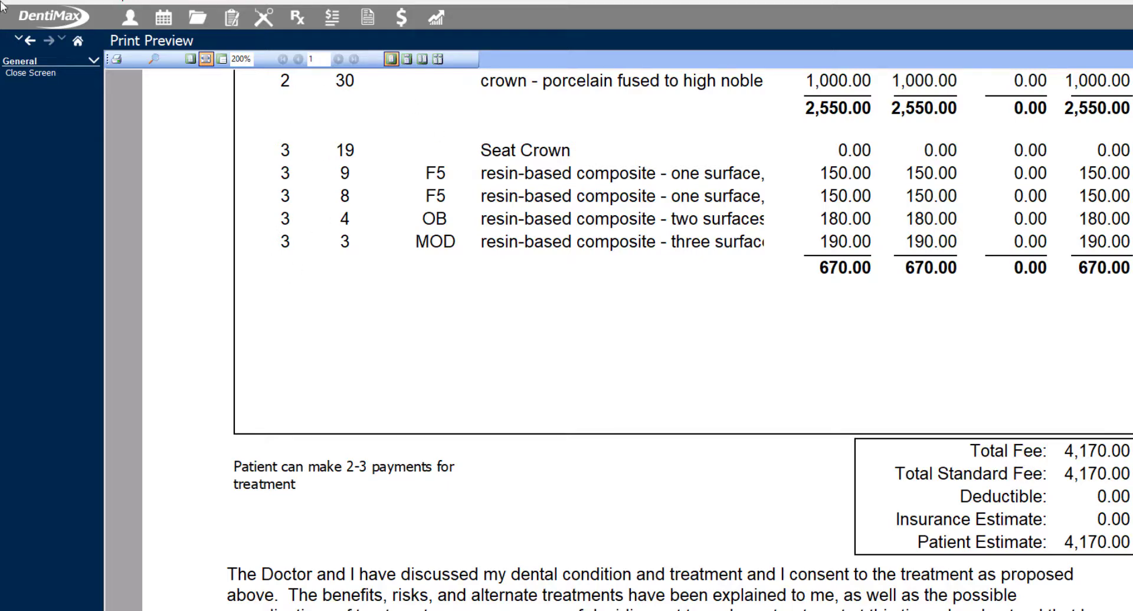